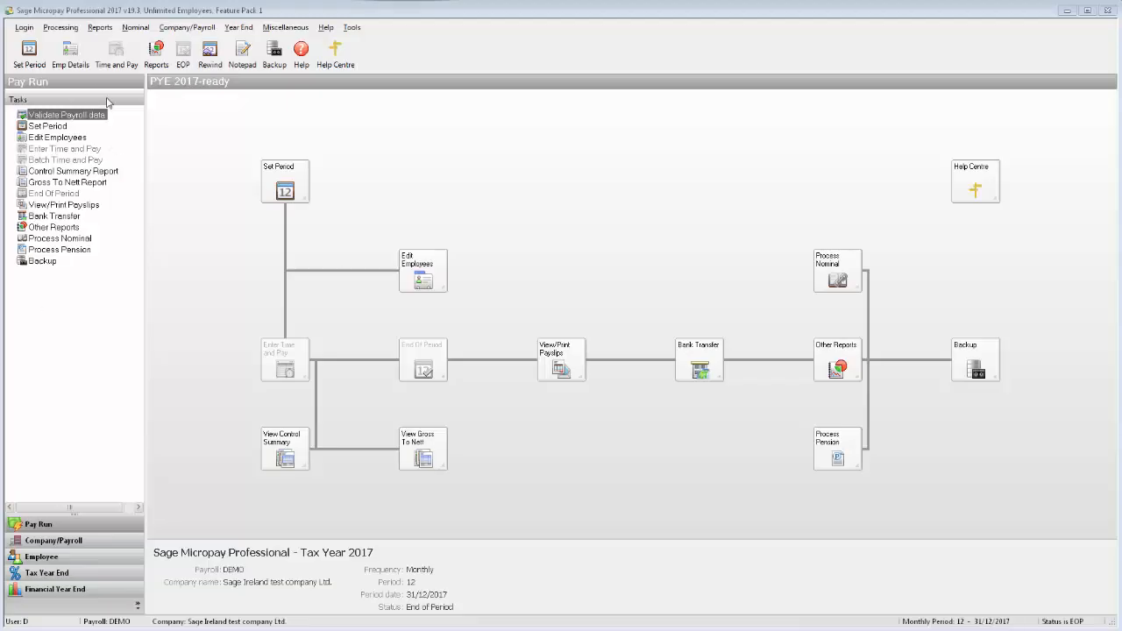
Show the Processing menu commands over the 2017 payroll at period 12
{"action": "left_click", "coordinate": [59, 28]}
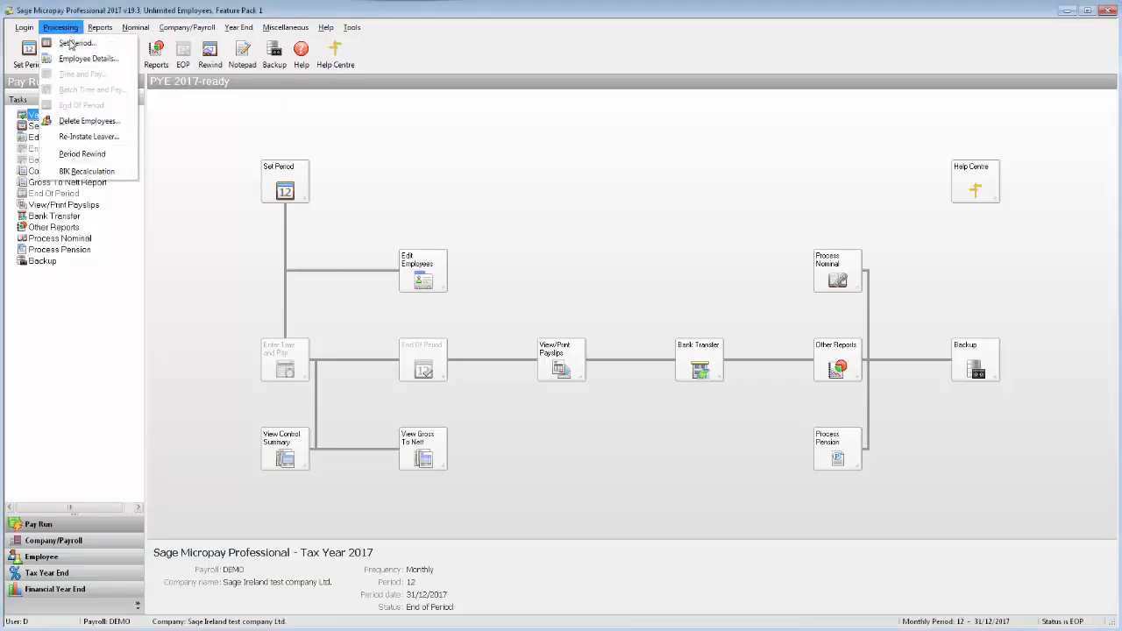
{"action": "mouse_move", "coordinate": [87, 58]}
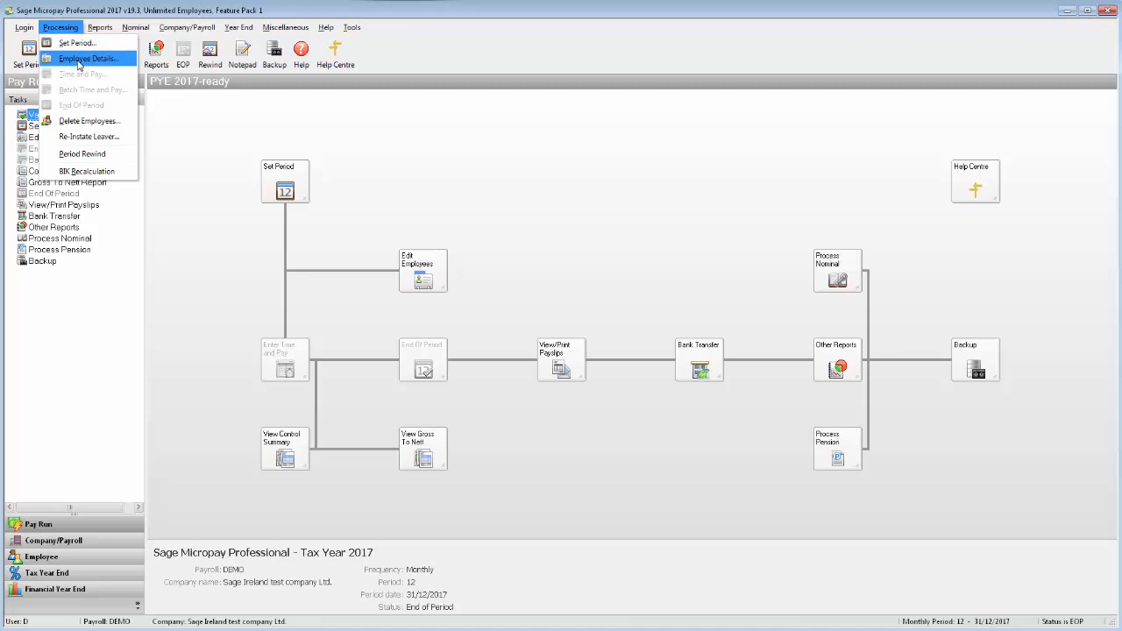
Bring up the Employee Details window with the first employee's personal details
{"action": "left_click", "coordinate": [88, 58]}
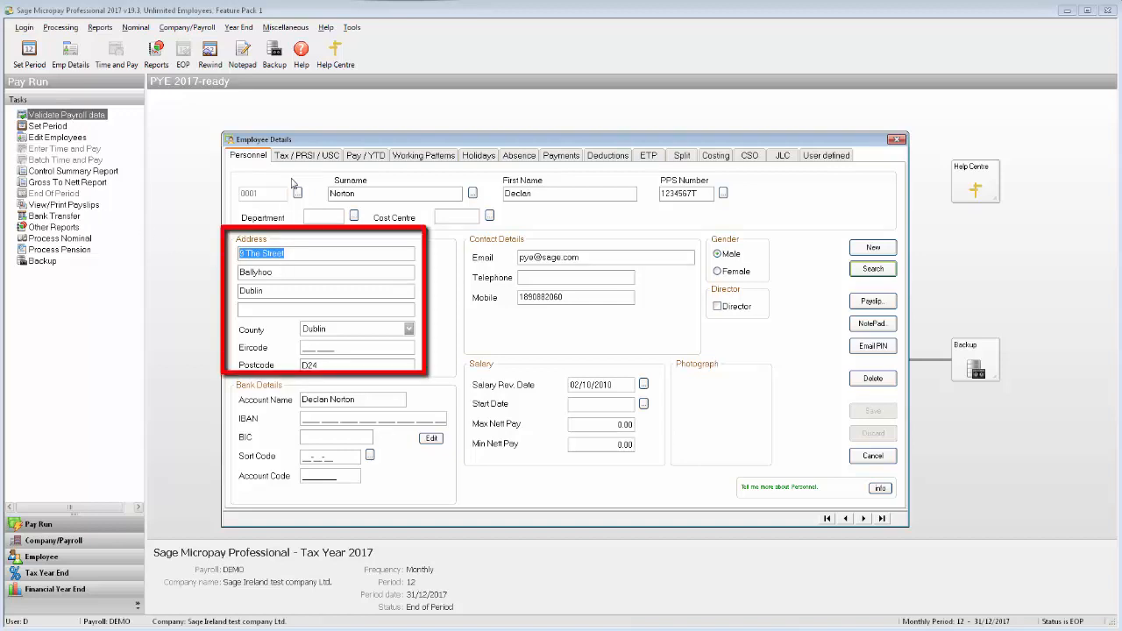
Display the employee's Tax / PRSI / USC details, including tax credits and finish date
{"action": "left_click", "coordinate": [305, 154]}
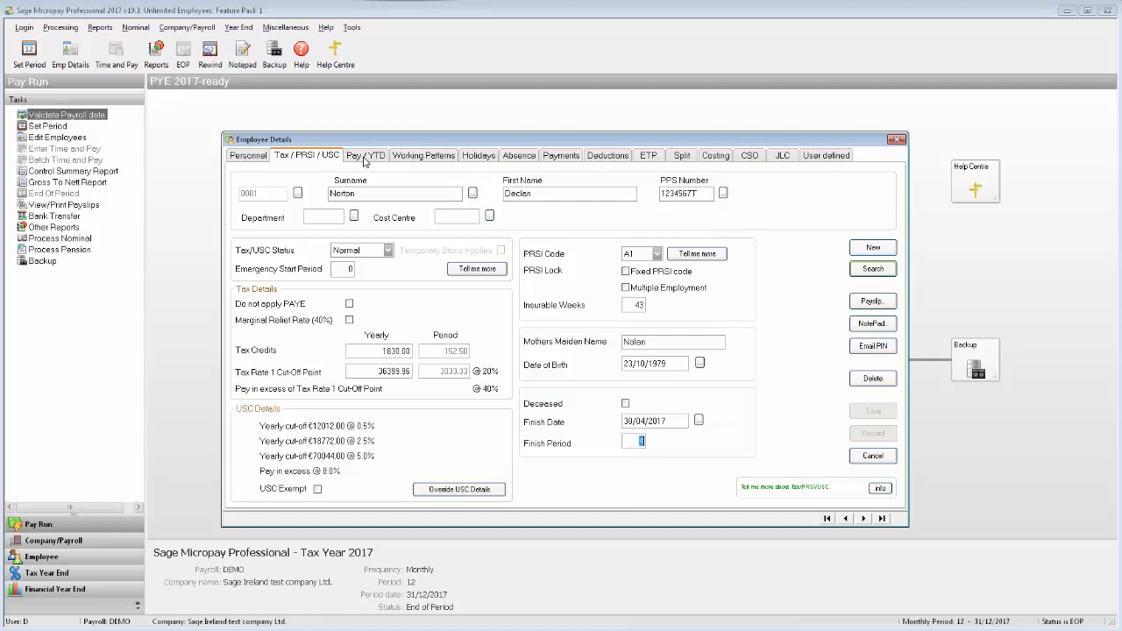
Review the employee's ETP history for periods 1 to 12, checking period dates and gross pay
{"action": "left_click", "coordinate": [649, 154]}
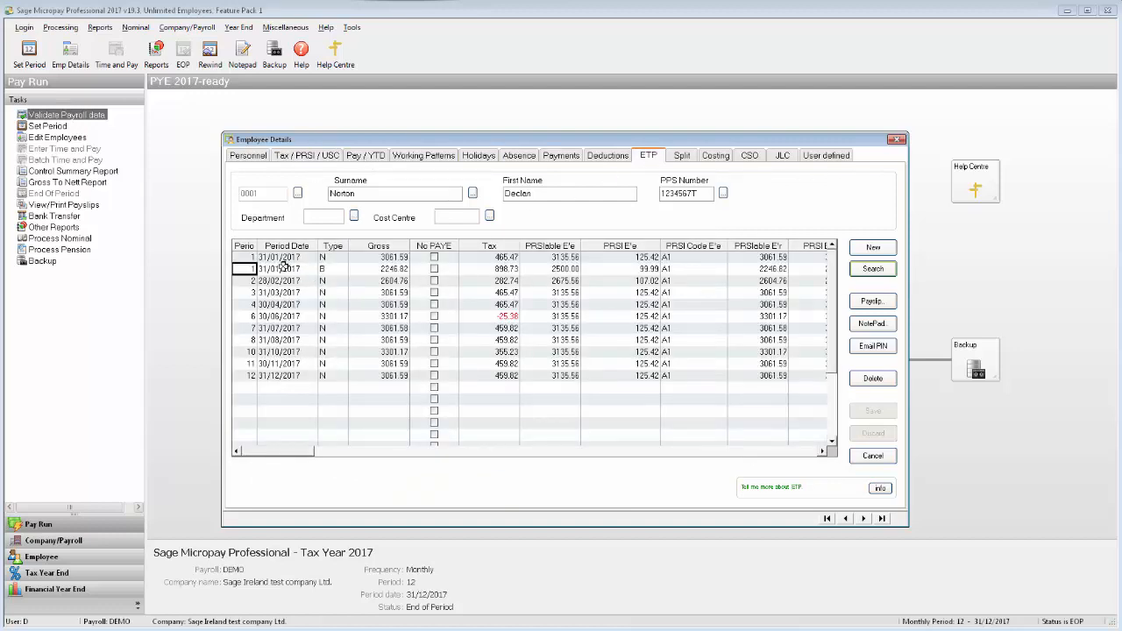
{"action": "left_click", "coordinate": [280, 291]}
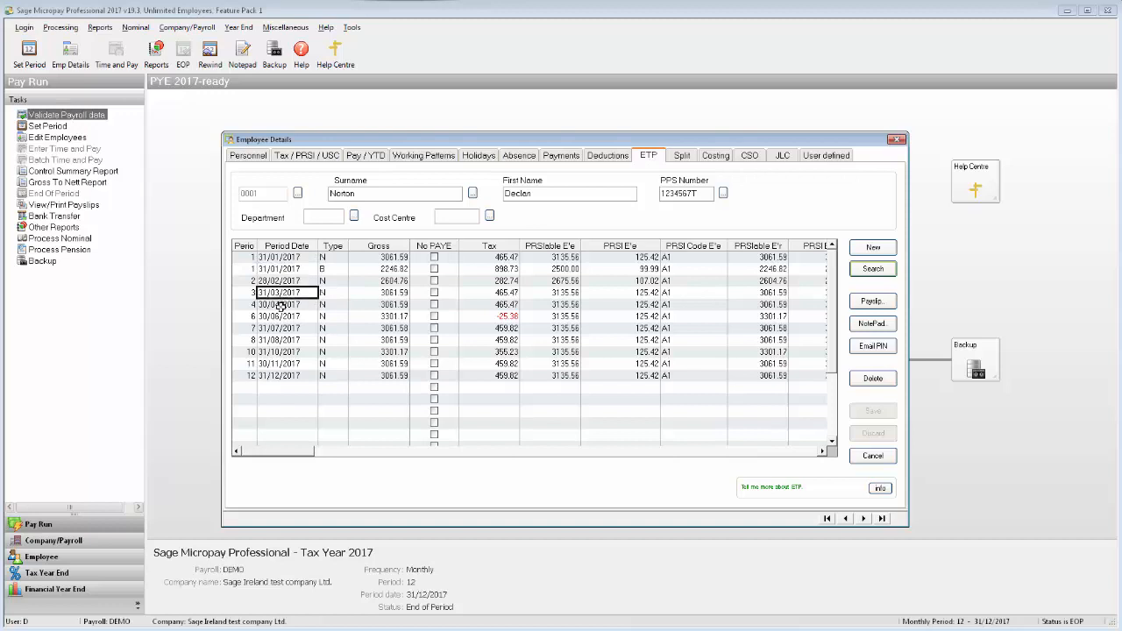
{"action": "left_click", "coordinate": [280, 316]}
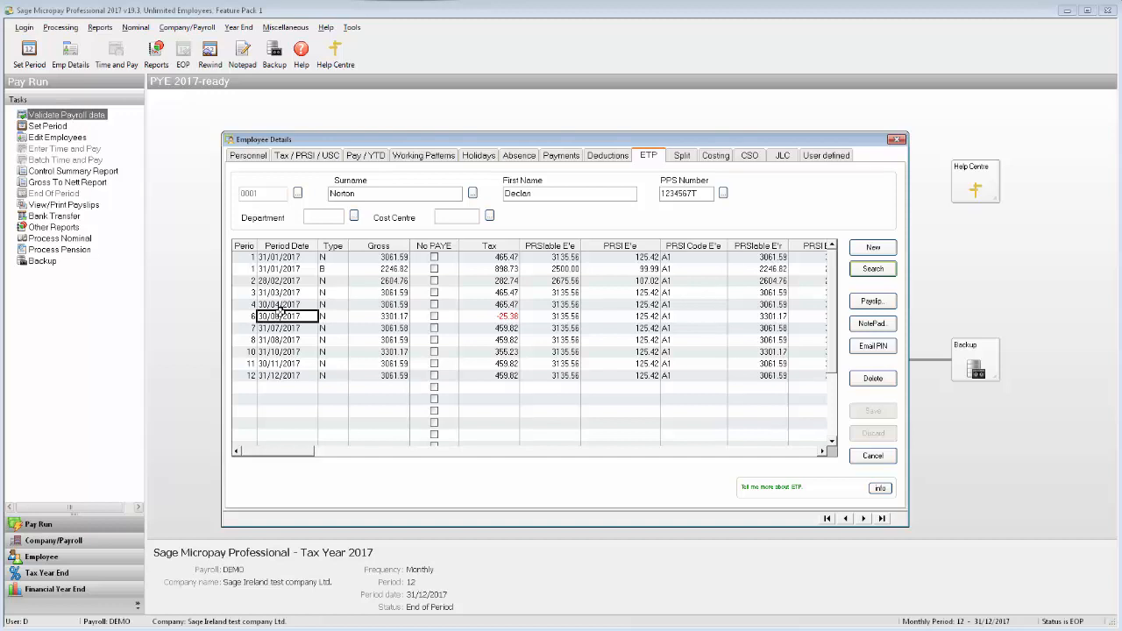
{"action": "left_click", "coordinate": [379, 305]}
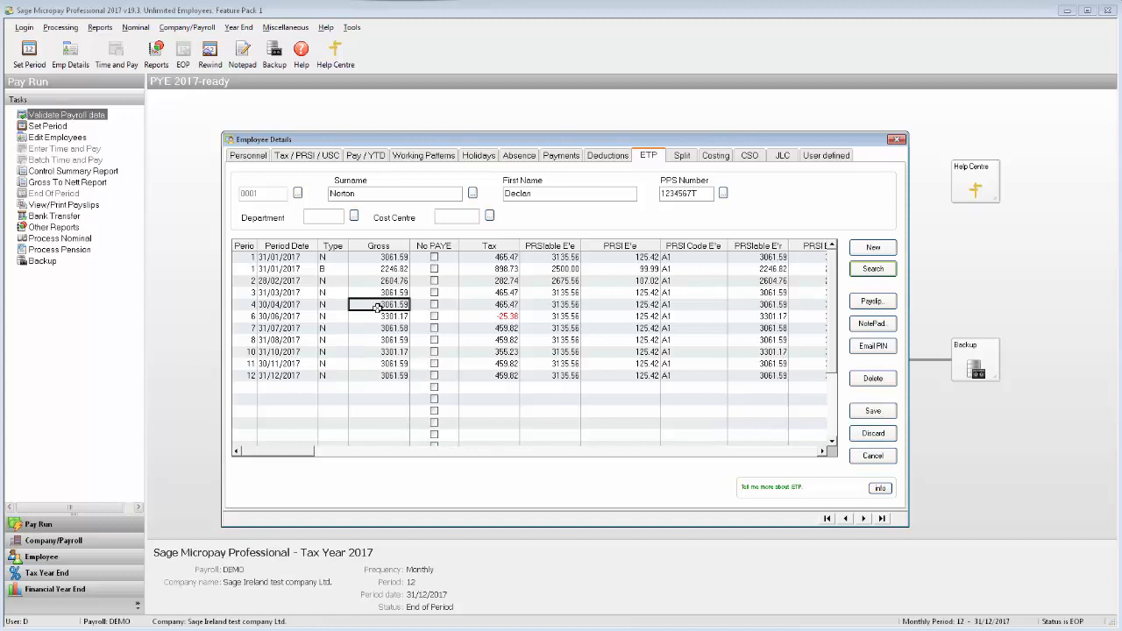
{"action": "mouse_move", "coordinate": [498, 308]}
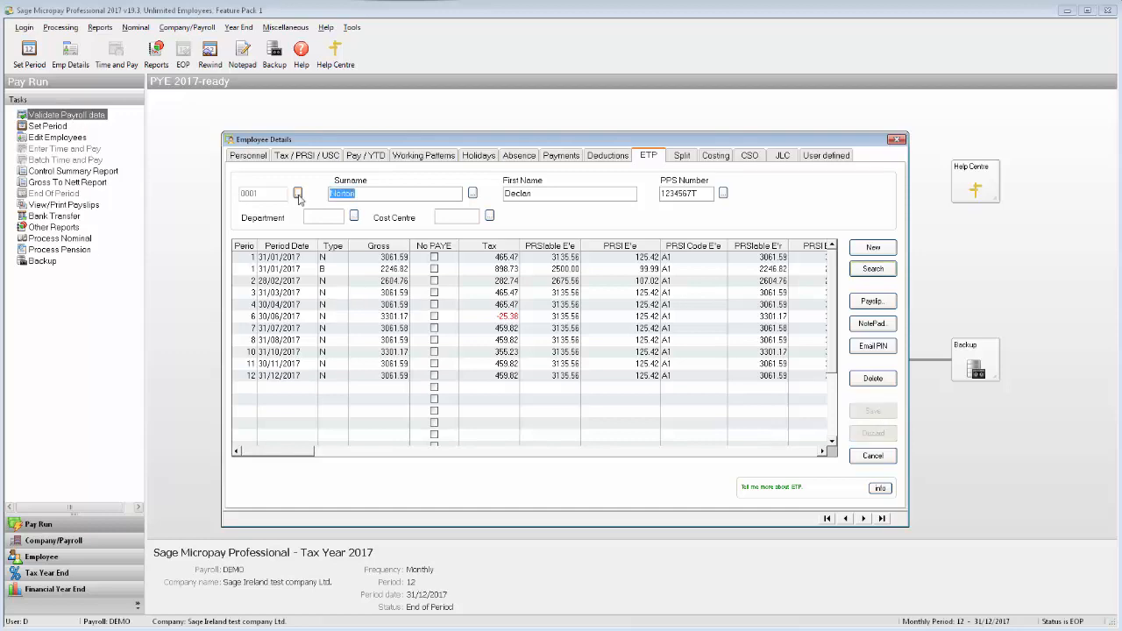
Move to the next employee's ETP records, showing monthly gross 6856.26
{"action": "left_click", "coordinate": [298, 193]}
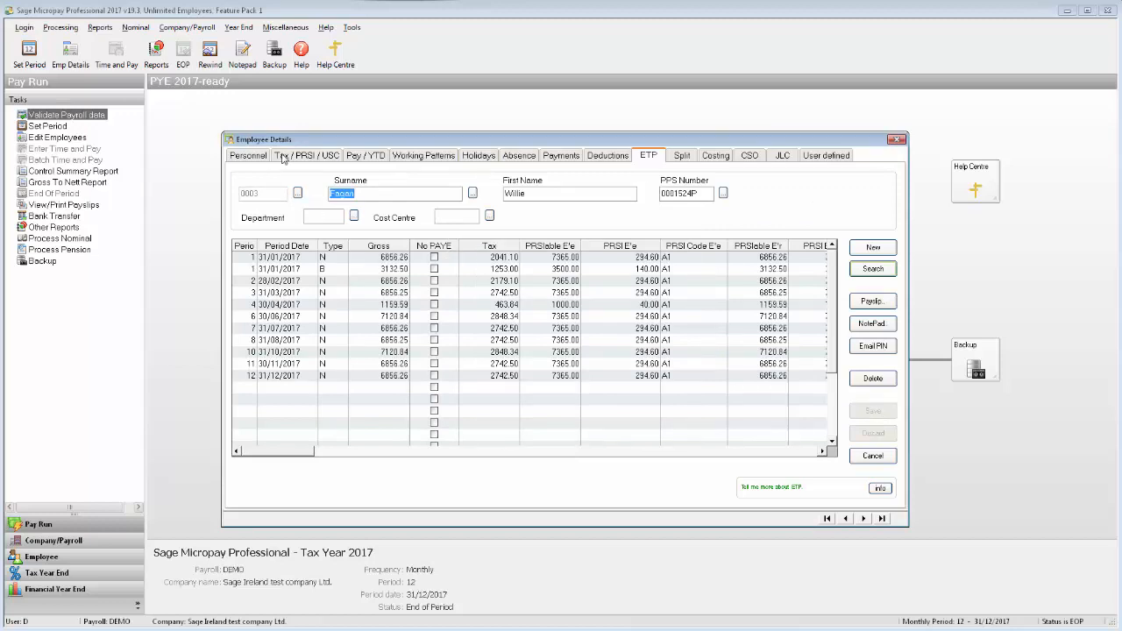
{"action": "mouse_move", "coordinate": [500, 410]}
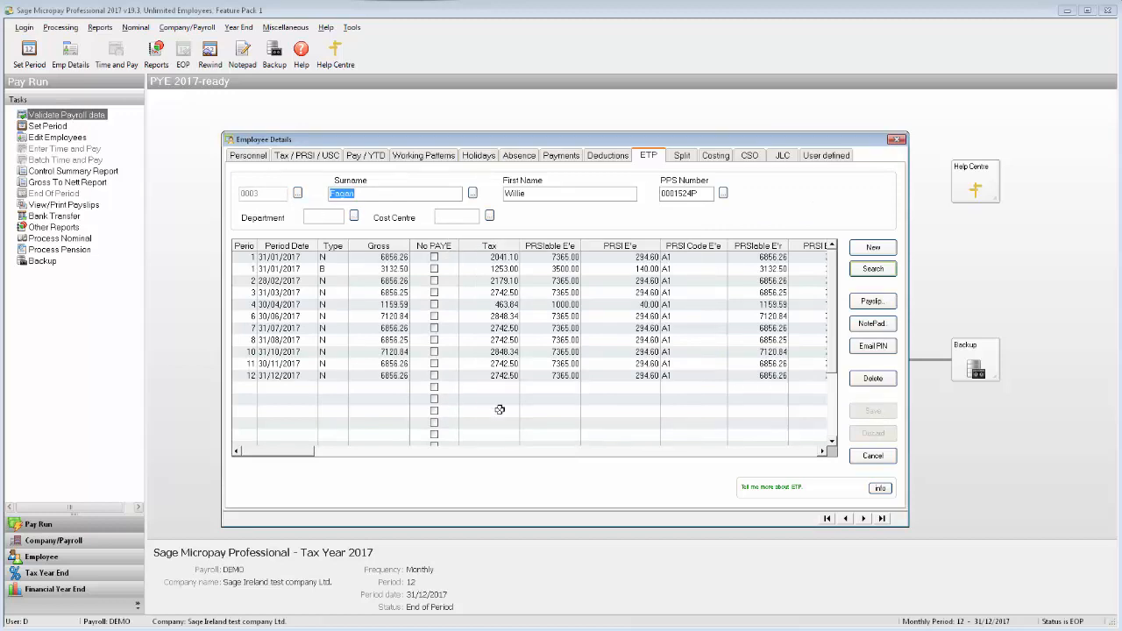